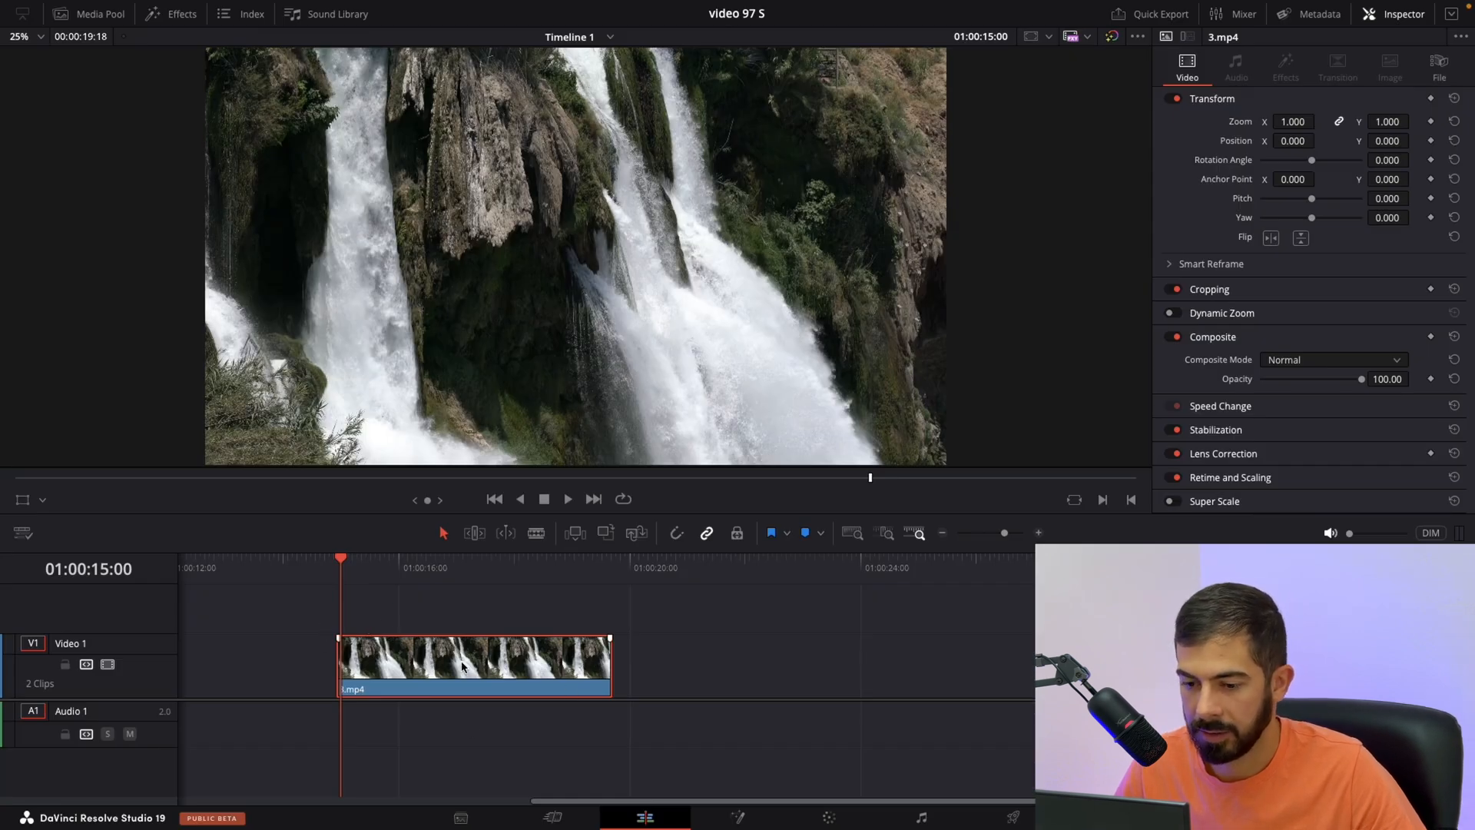
# Open the context menu for the waterfall clip on V1.
pyautogui.rightClick(474, 663)
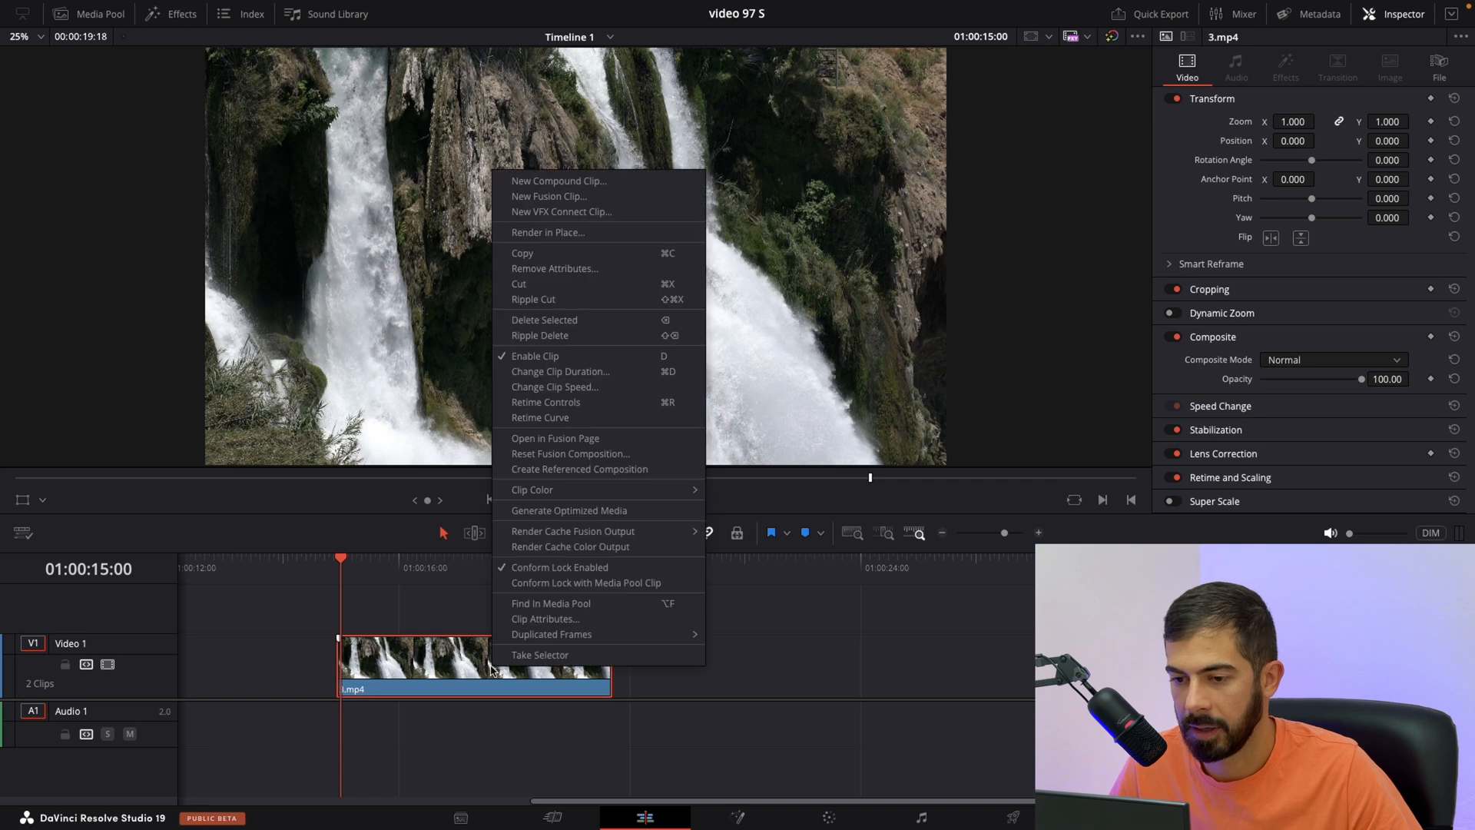
pyautogui.moveTo(553, 386)
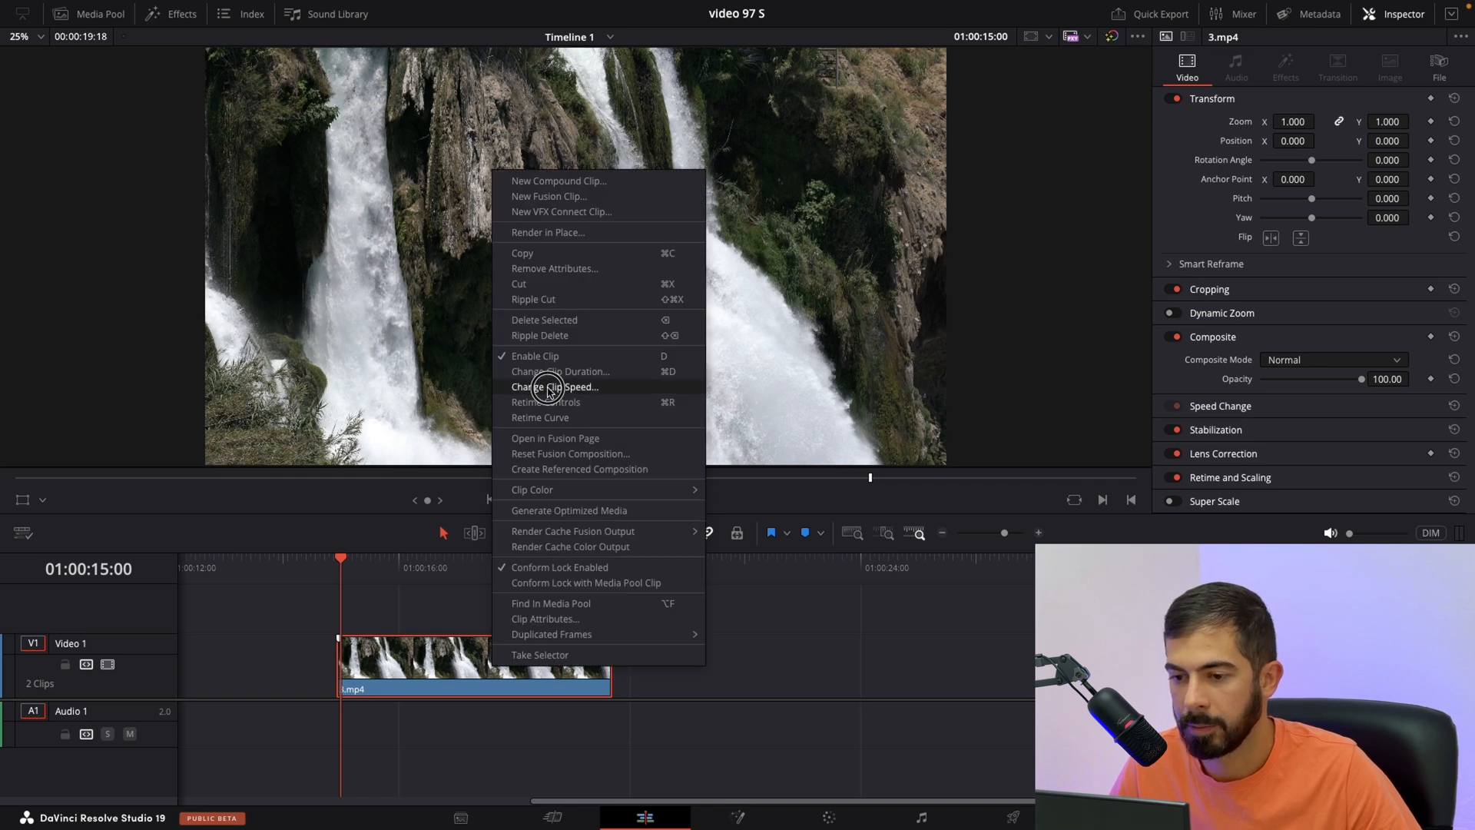
# Change the waterfall clip speed to 50 with Ripple Timeline enabled.
pyautogui.click(556, 386)
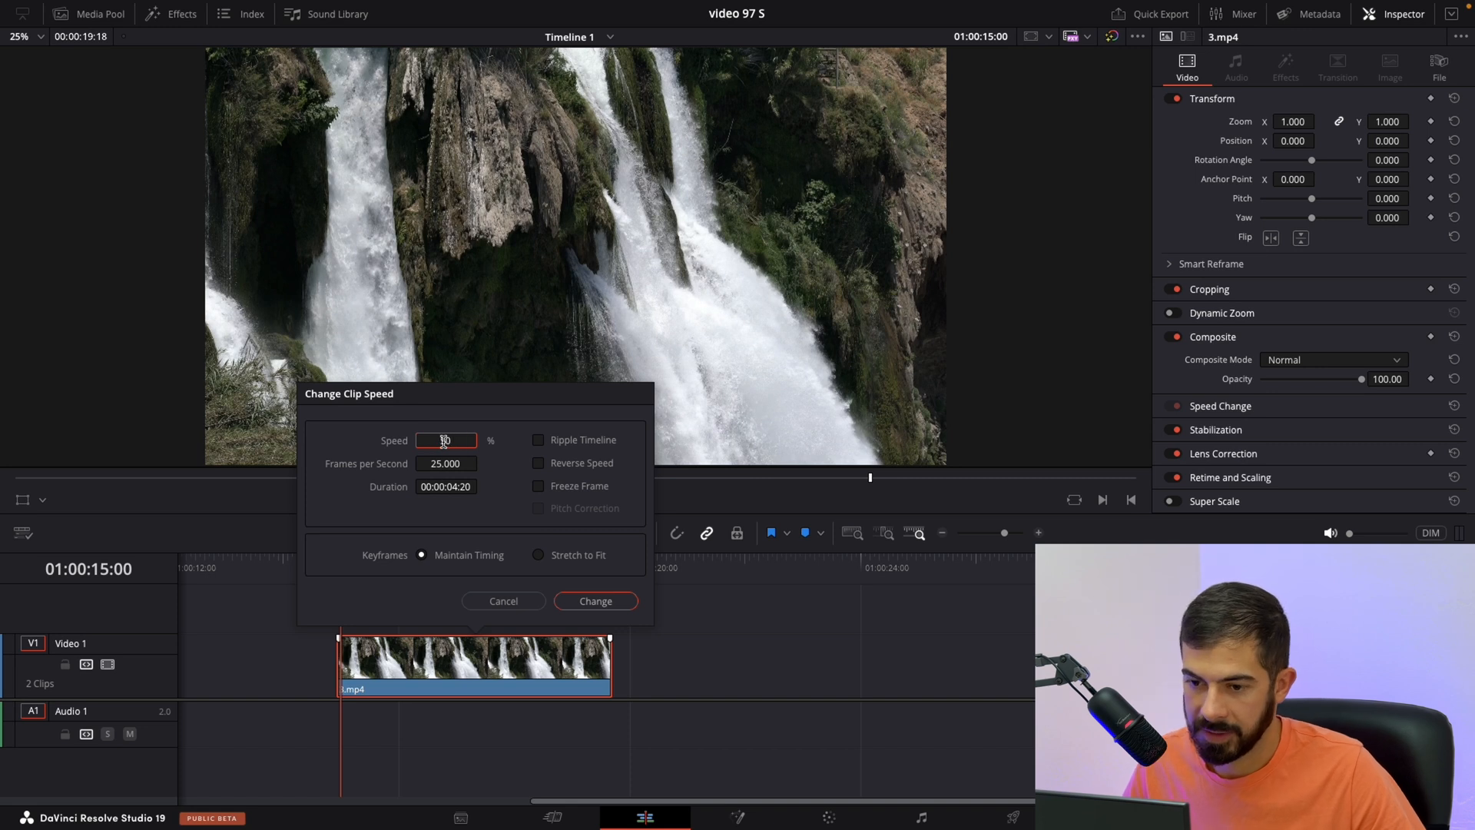
pyautogui.write('50')
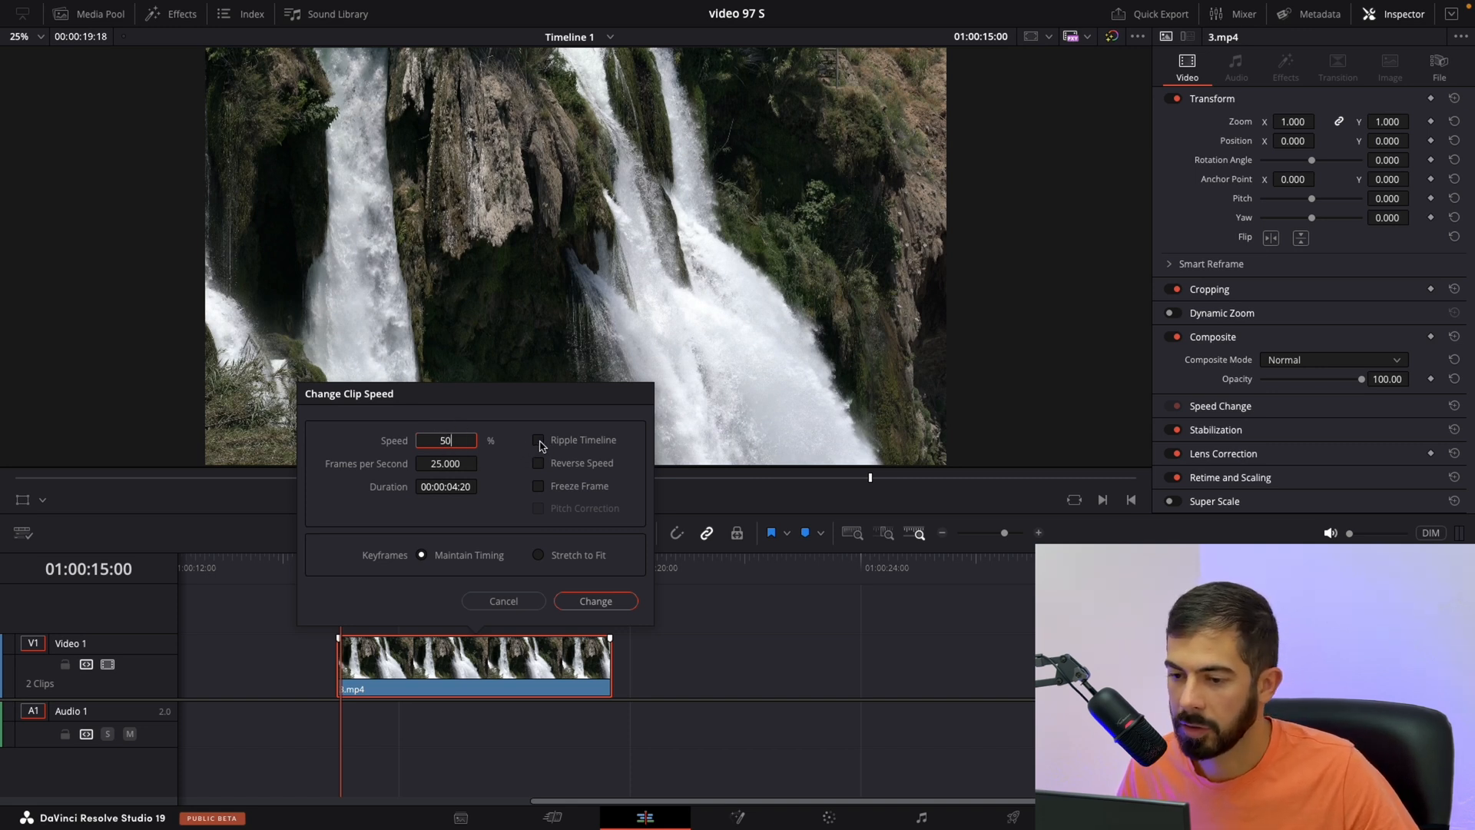
pyautogui.click(538, 441)
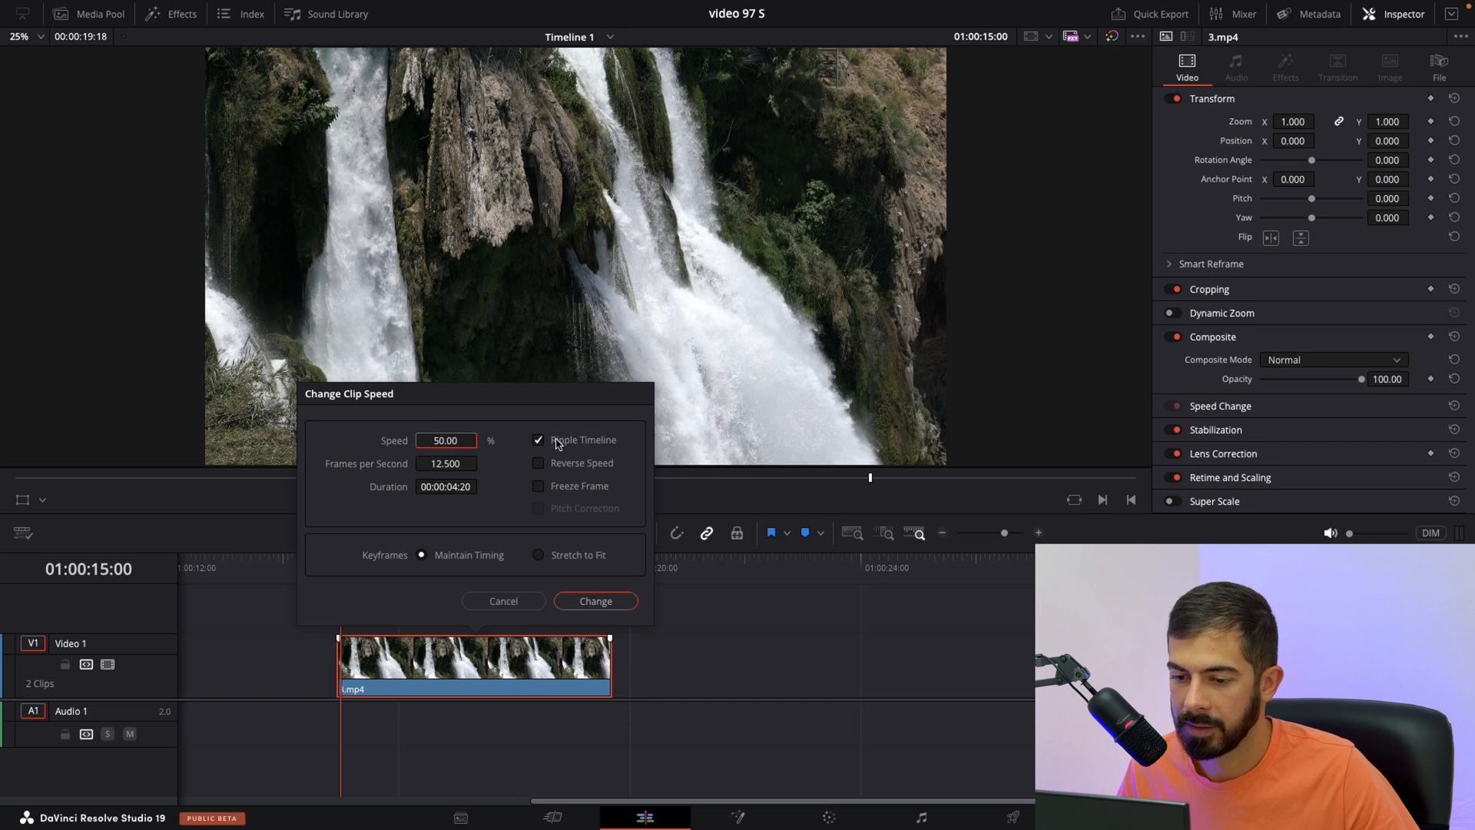
pyautogui.moveTo(578, 607)
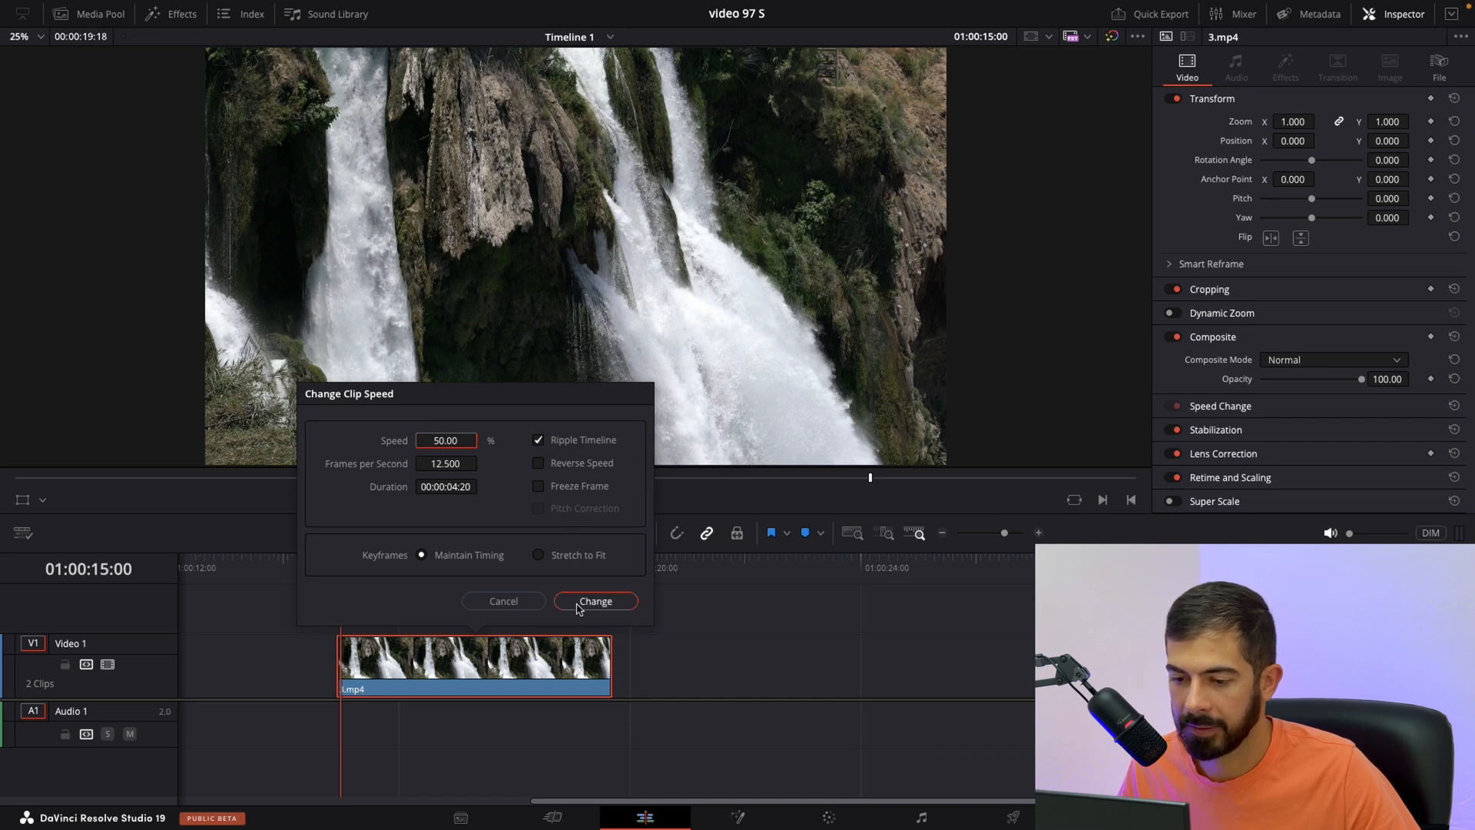
pyautogui.click(594, 600)
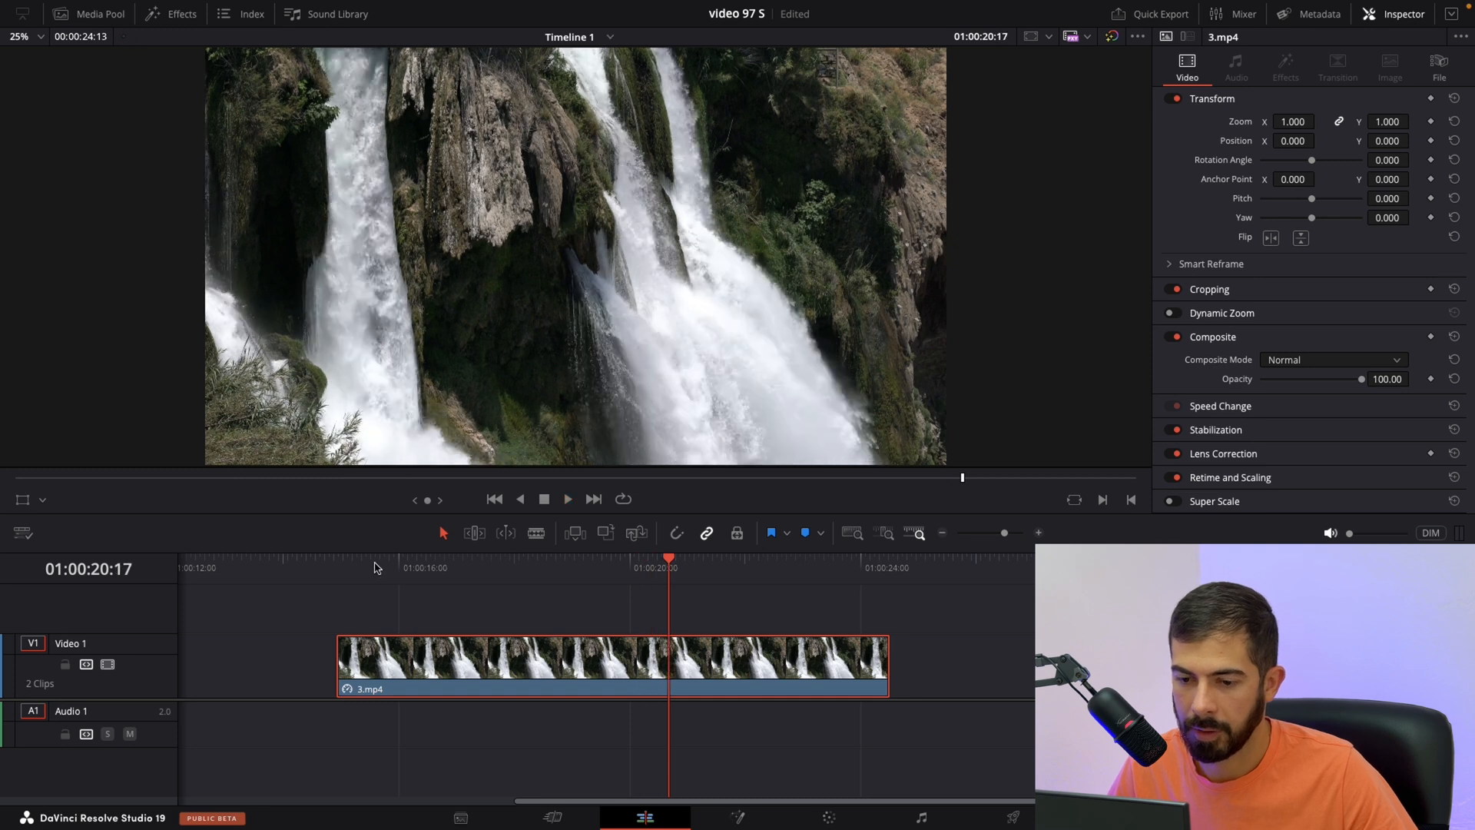
# Return the playhead near the clip start and close the Inspector panel.
pyautogui.click(373, 560)
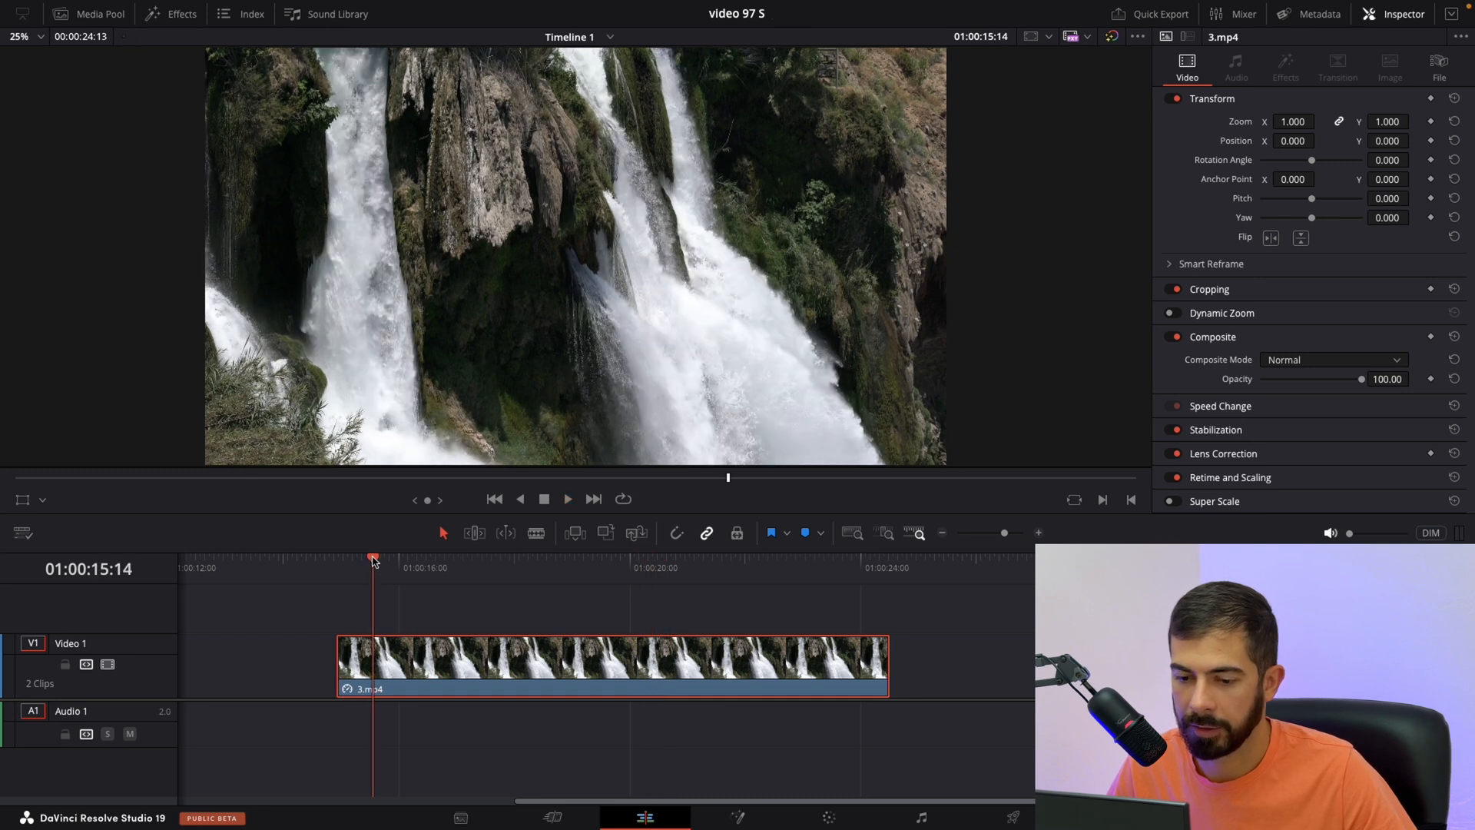
pyautogui.click(1403, 13)
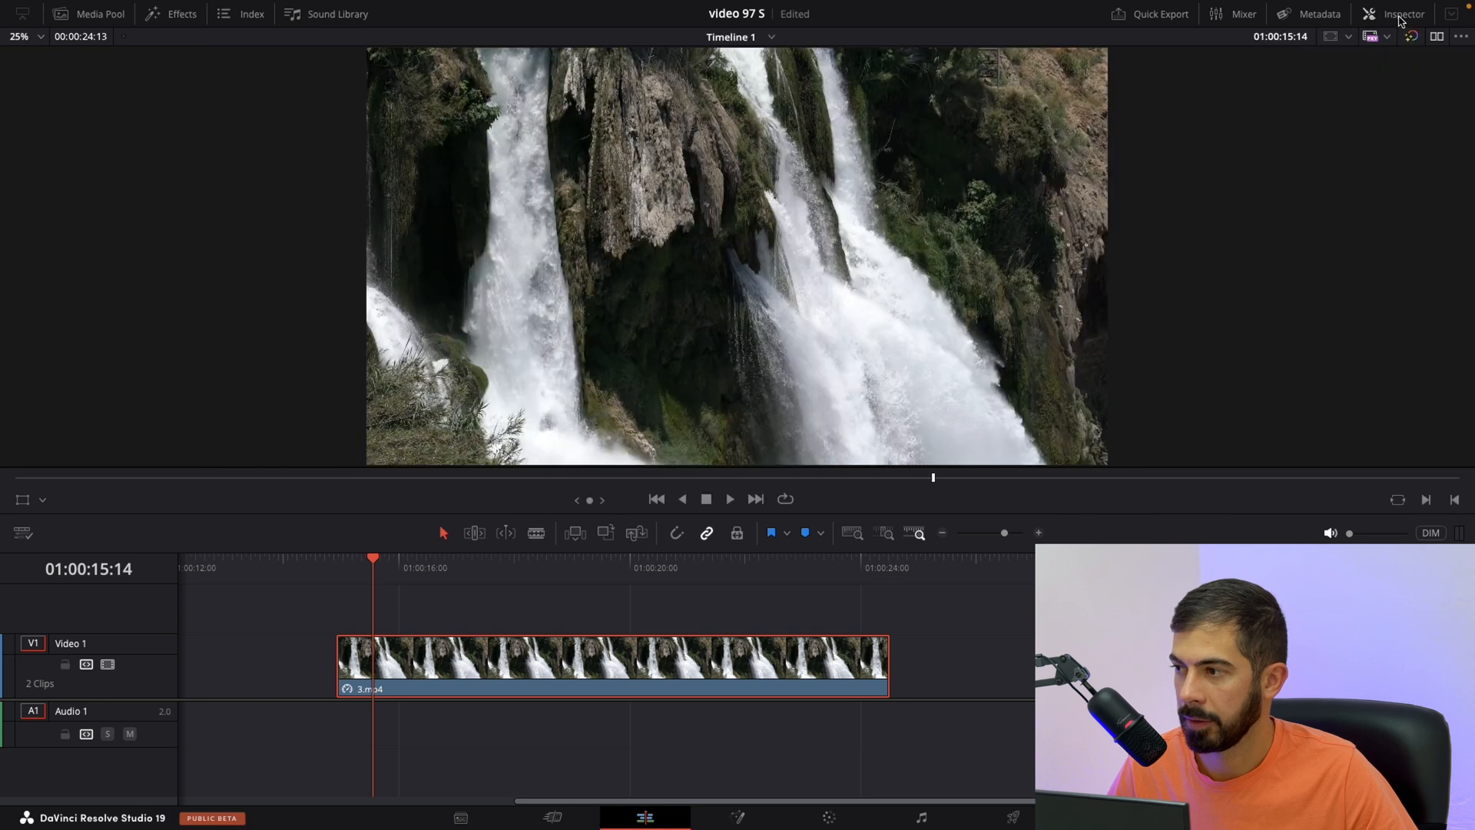
# Set Retime Process to Optical Flow in Inspector's Retime and Scaling, then return playhead to start.
pyautogui.click(1403, 13)
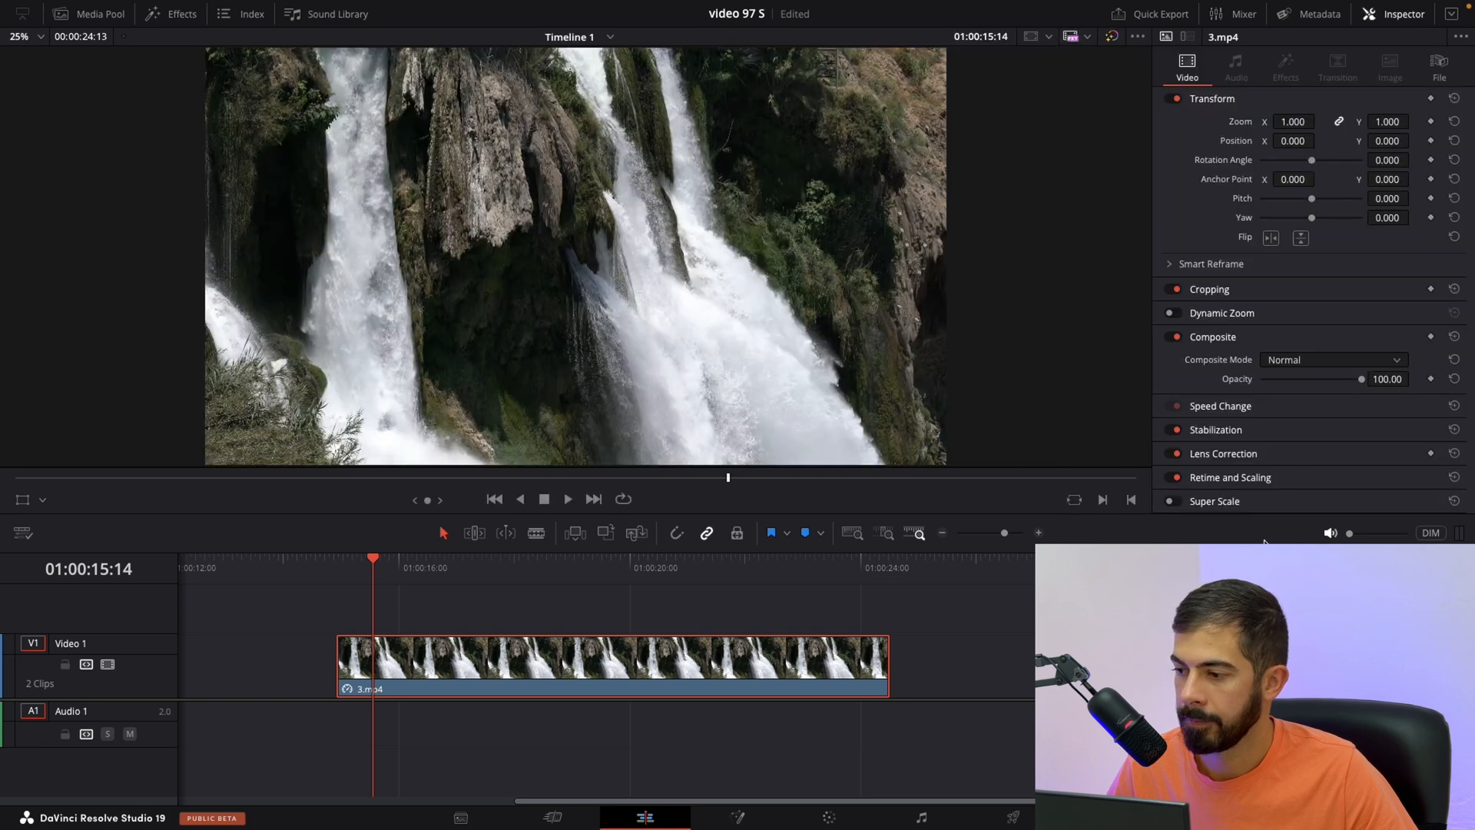
pyautogui.moveTo(1221, 486)
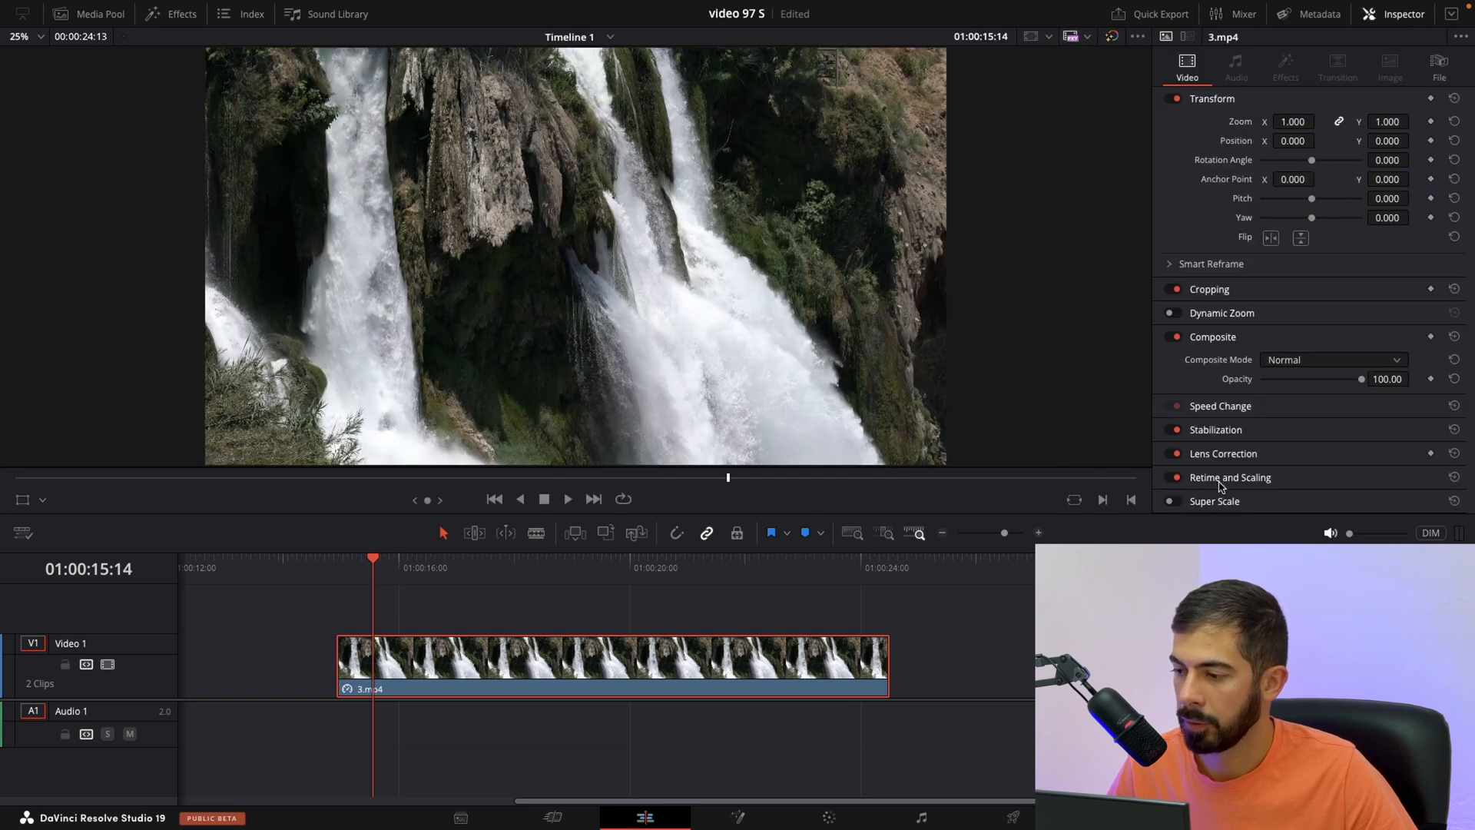
pyautogui.click(1229, 477)
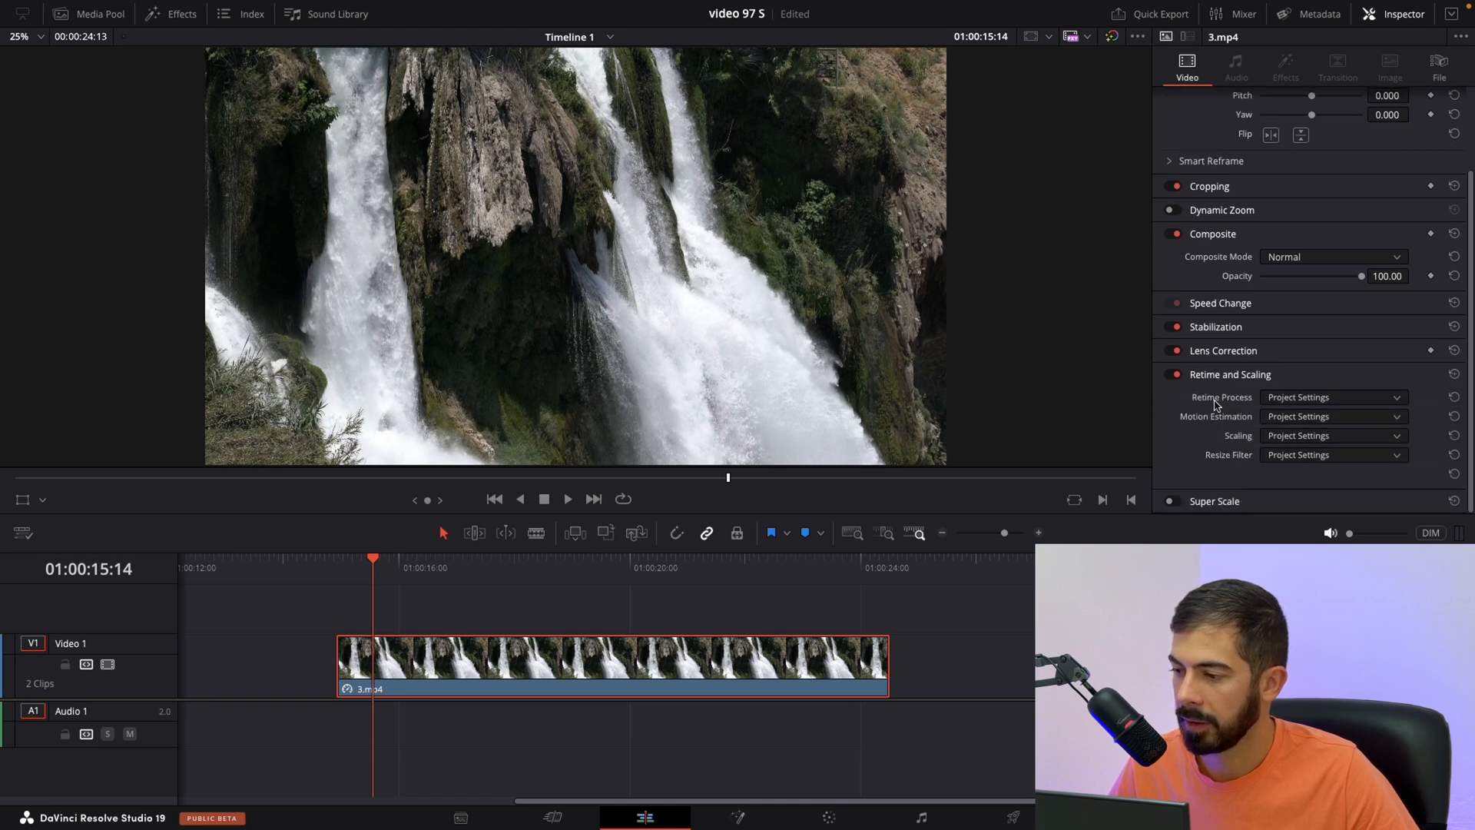
pyautogui.click(1329, 416)
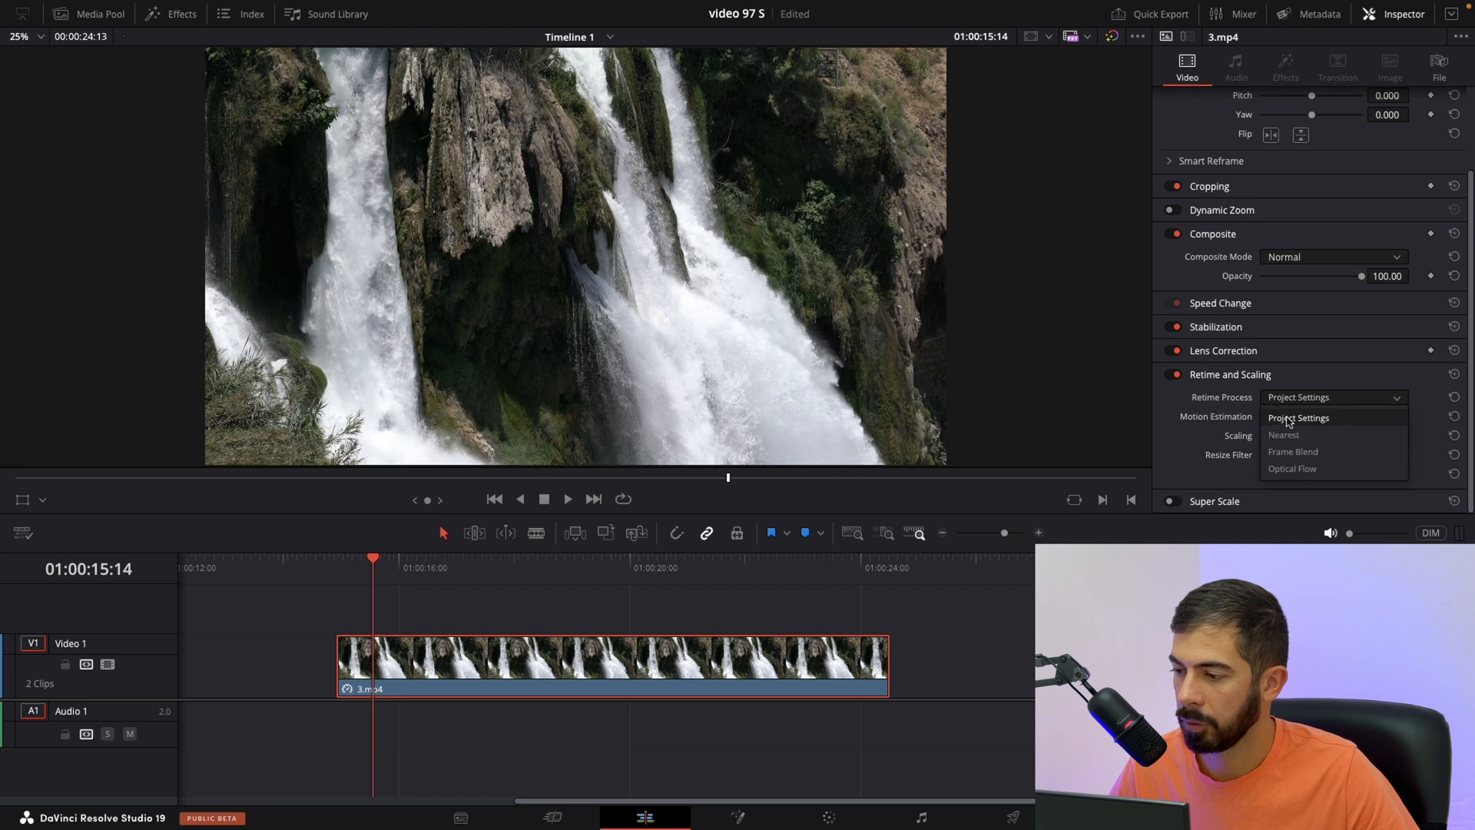
pyautogui.click(1291, 467)
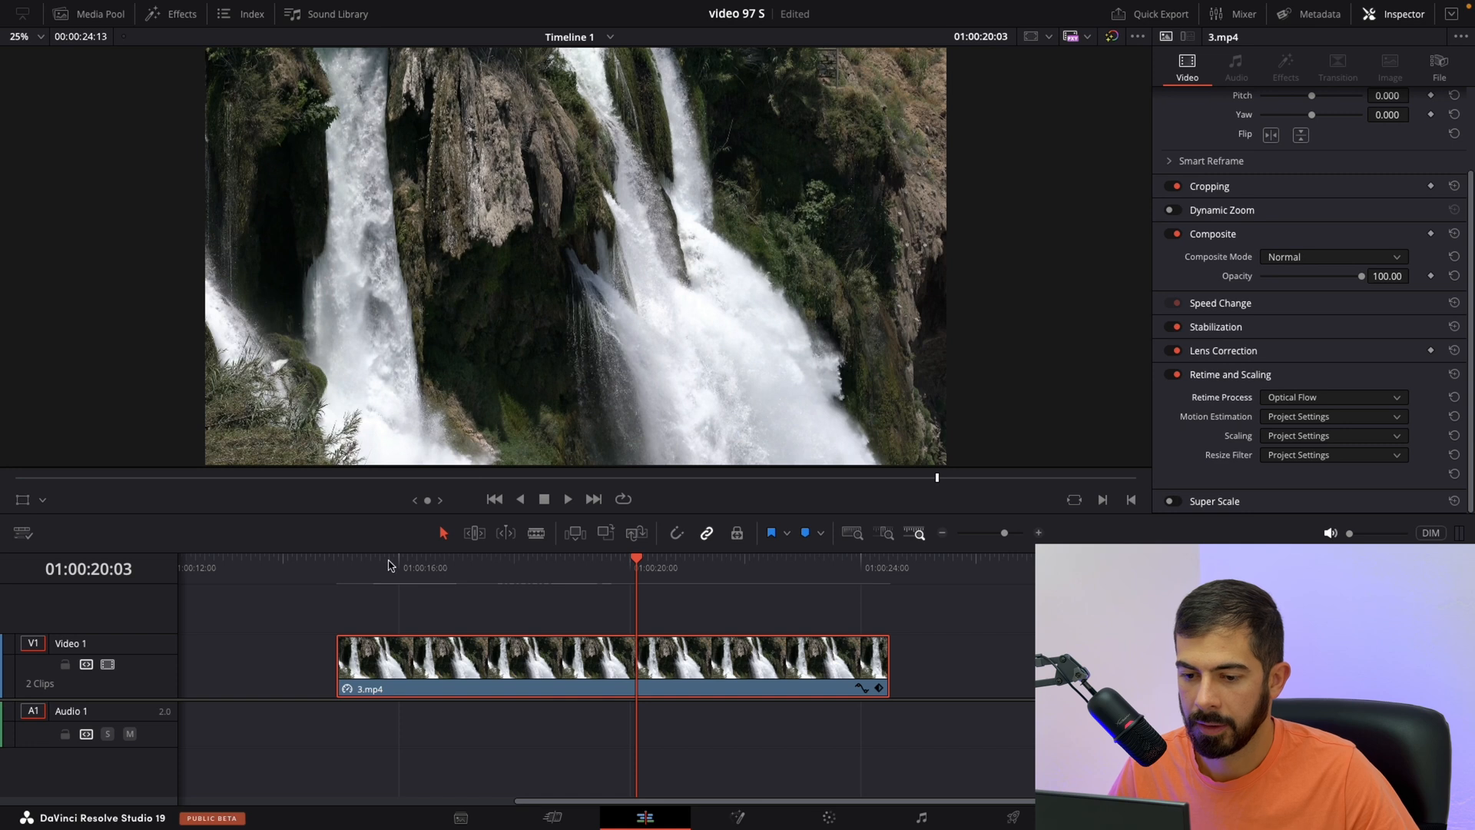
pyautogui.click(386, 557)
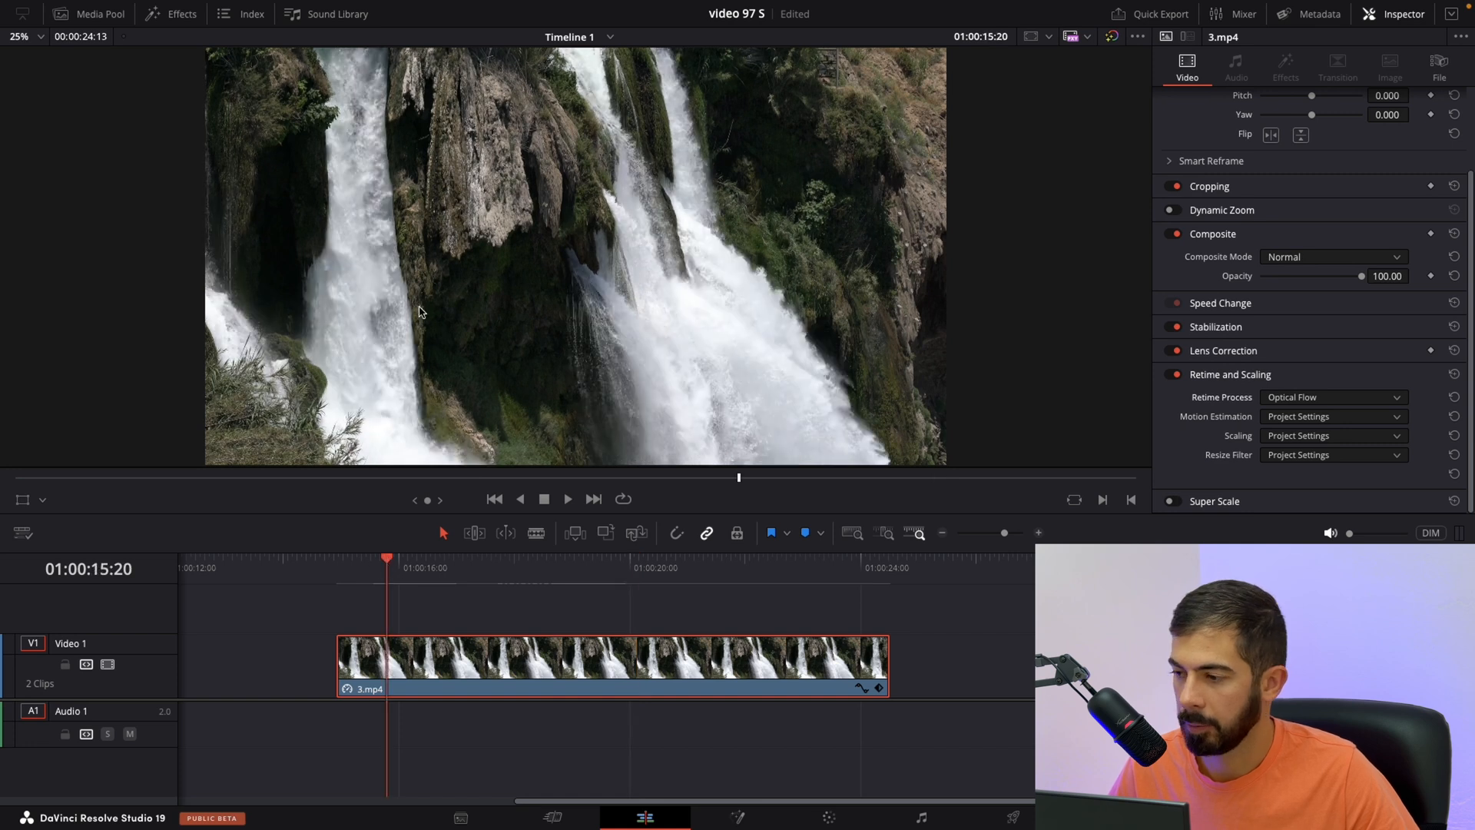
pyautogui.moveTo(1188, 429)
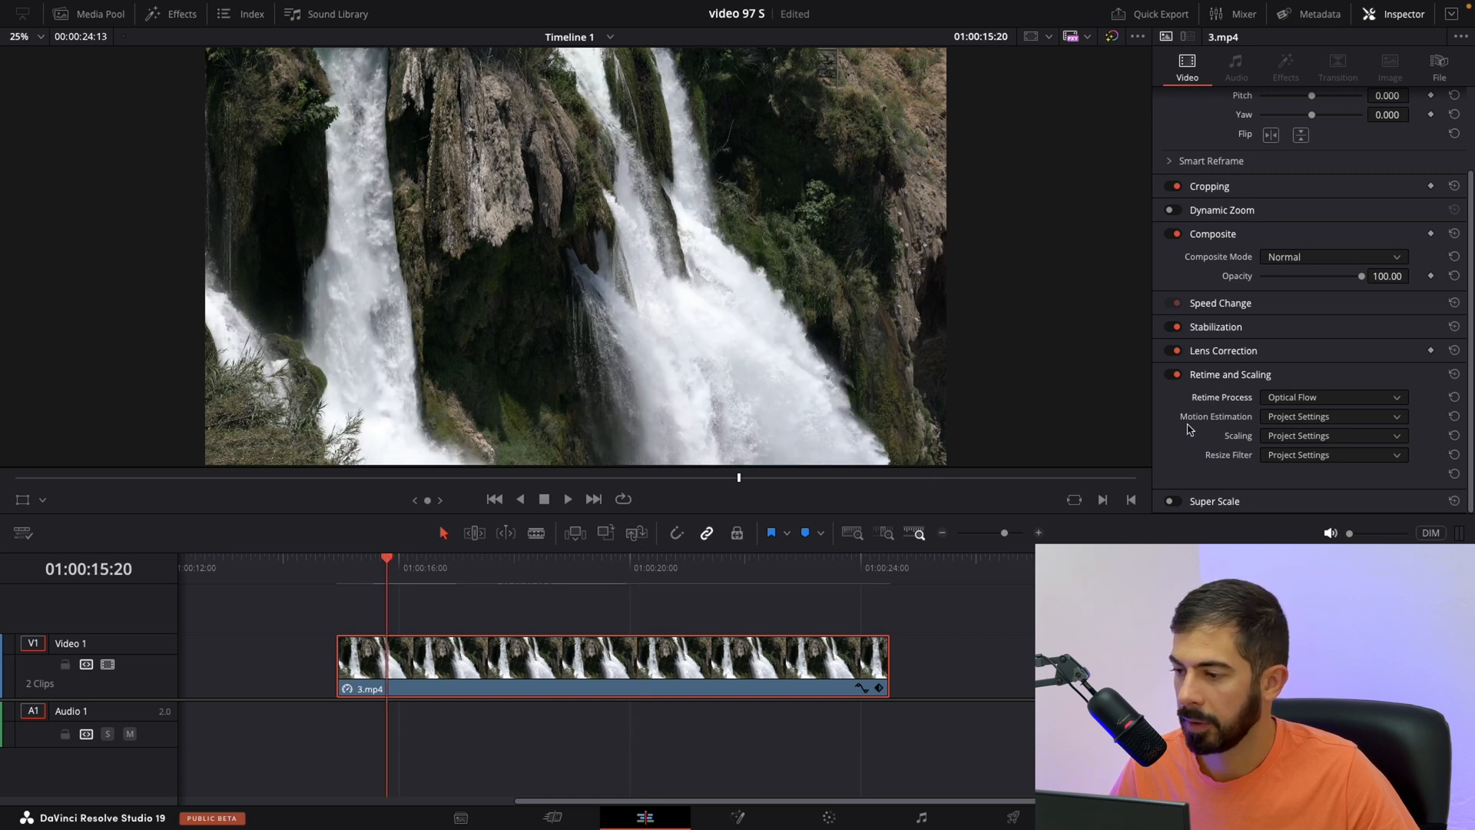
# Choose Enhanced Better from the Motion Estimation dropdown.
pyautogui.click(1332, 415)
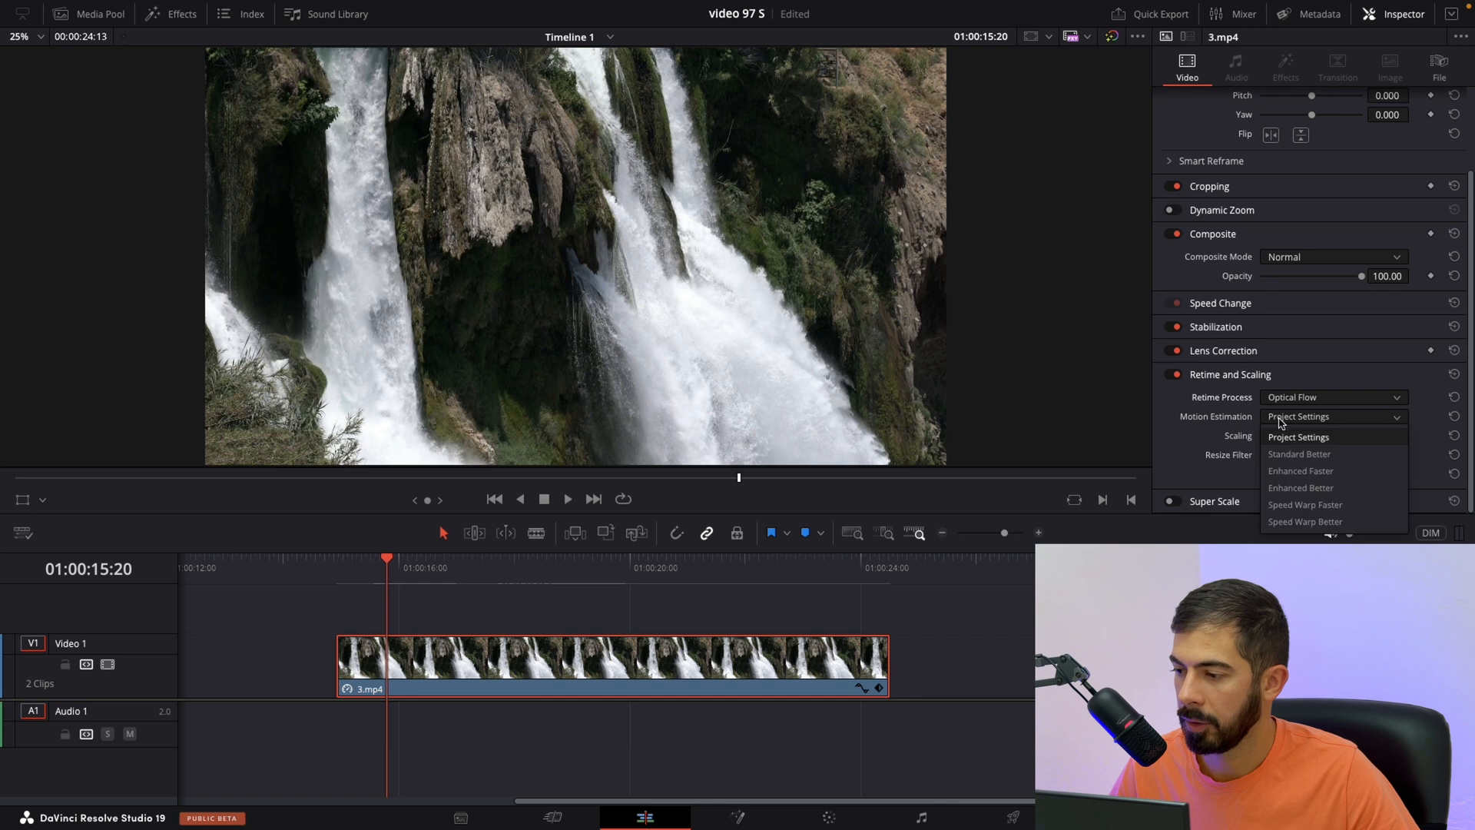
pyautogui.moveTo(1286, 491)
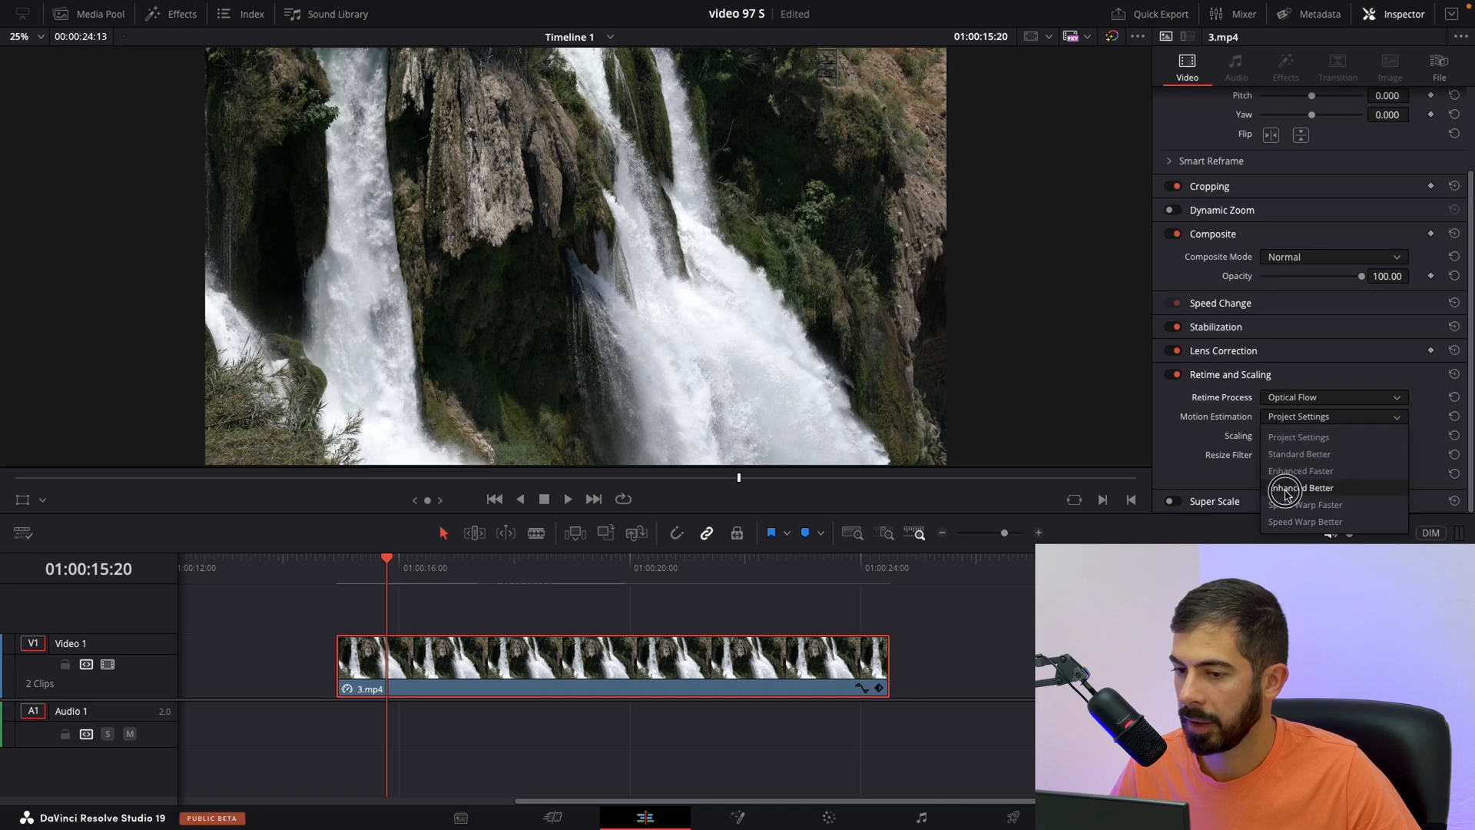
pyautogui.click(1301, 487)
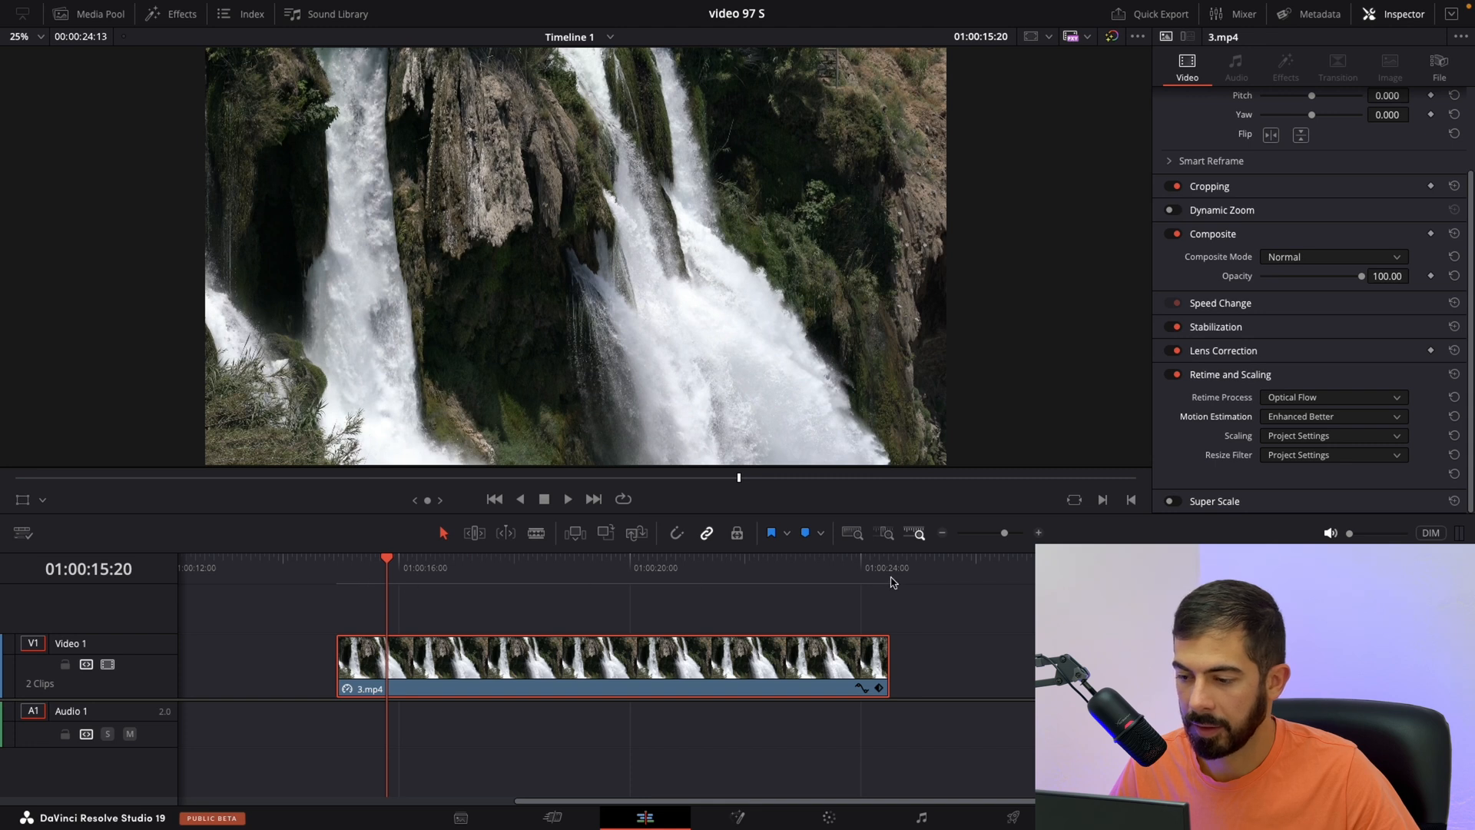
pyautogui.moveTo(470, 649)
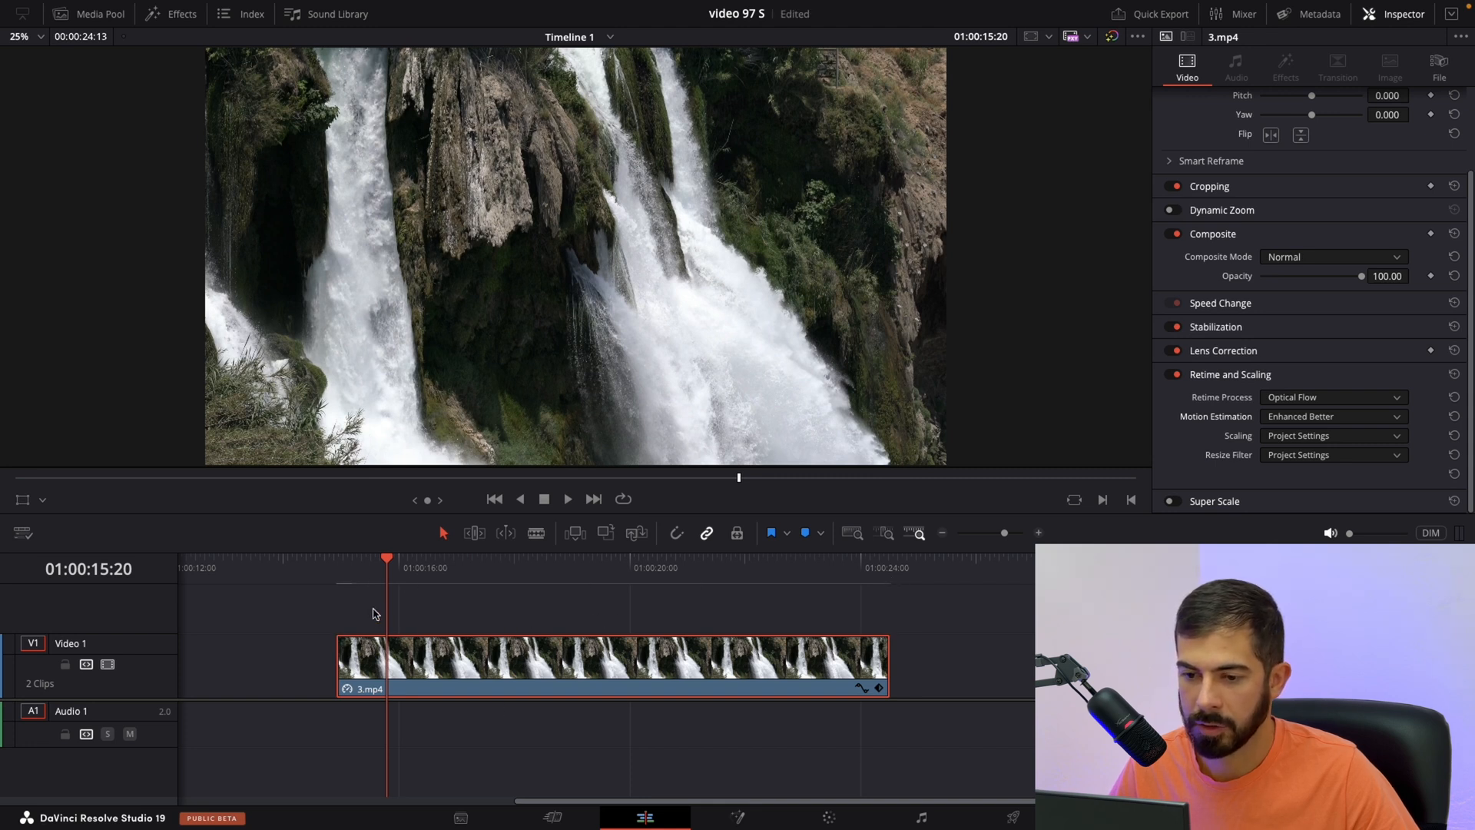
# Play the Optical Flow retimed waterfall clip through to its end.
pyautogui.click(888, 567)
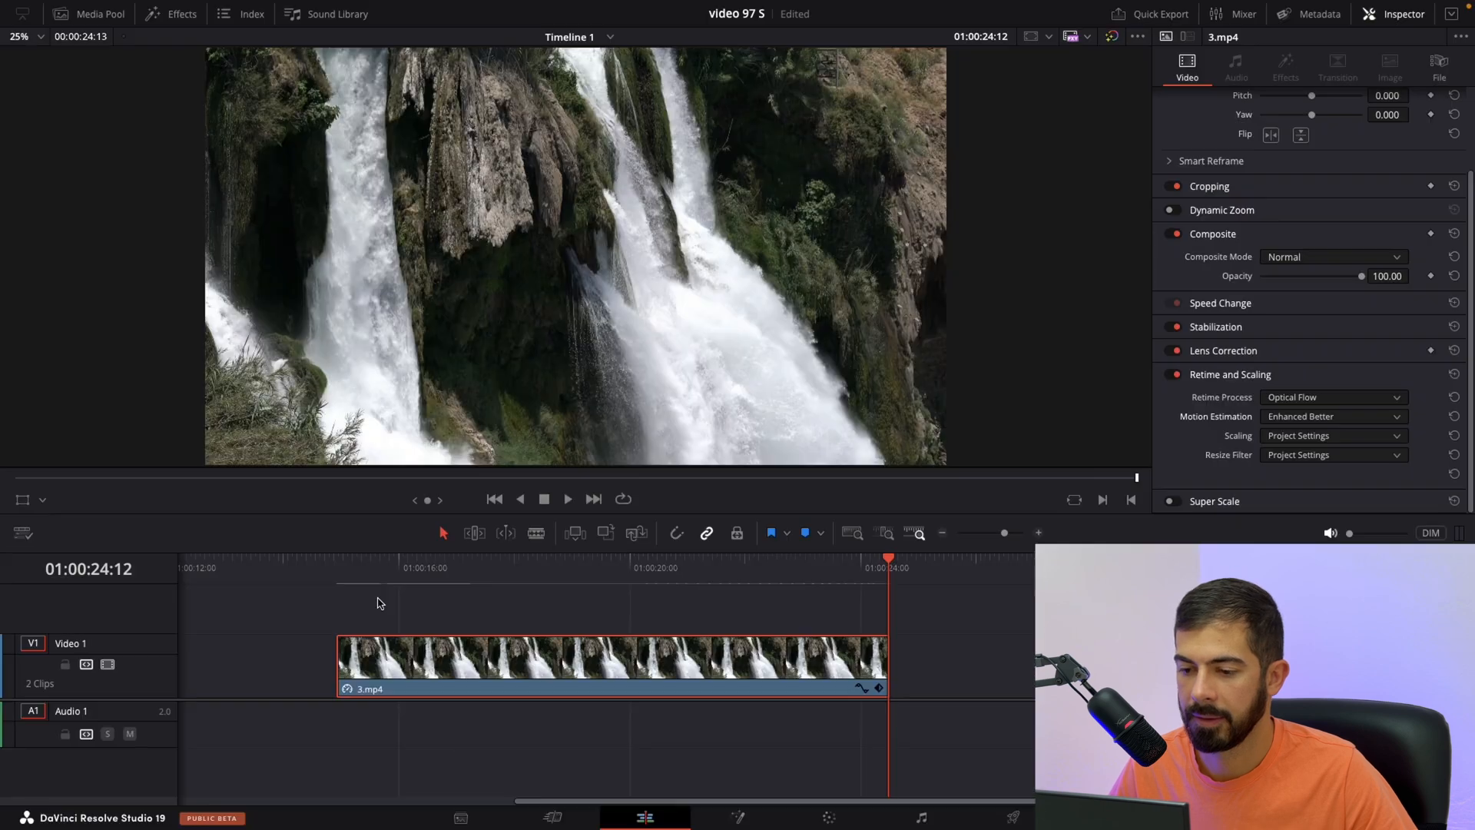